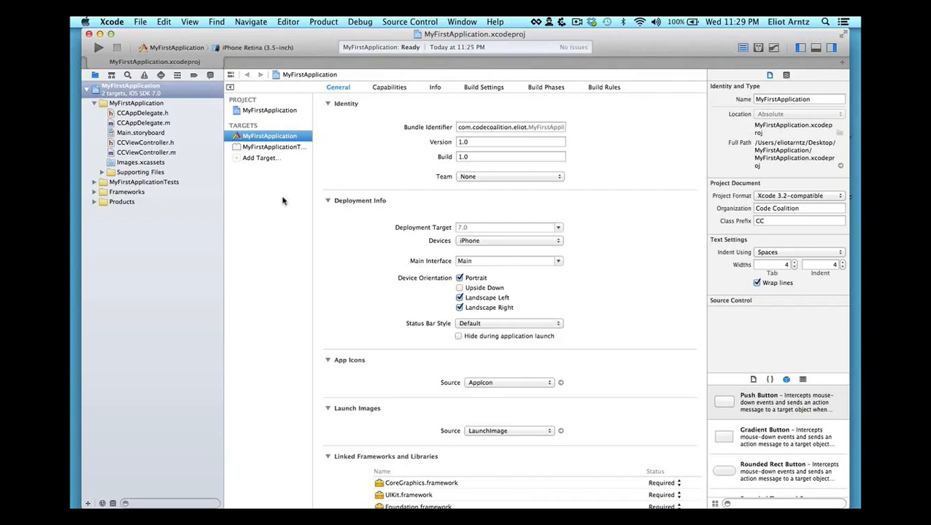
mouse_move(213, 130)
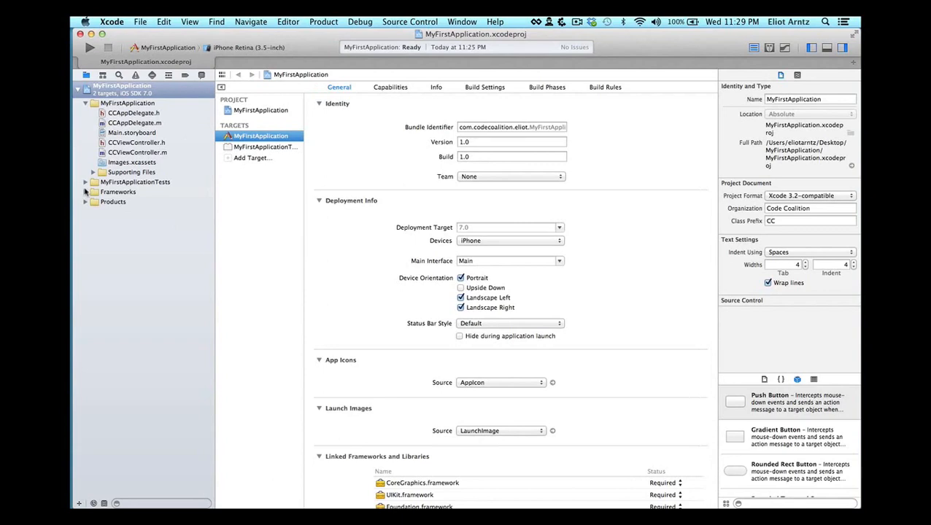
mouse_move(193, 203)
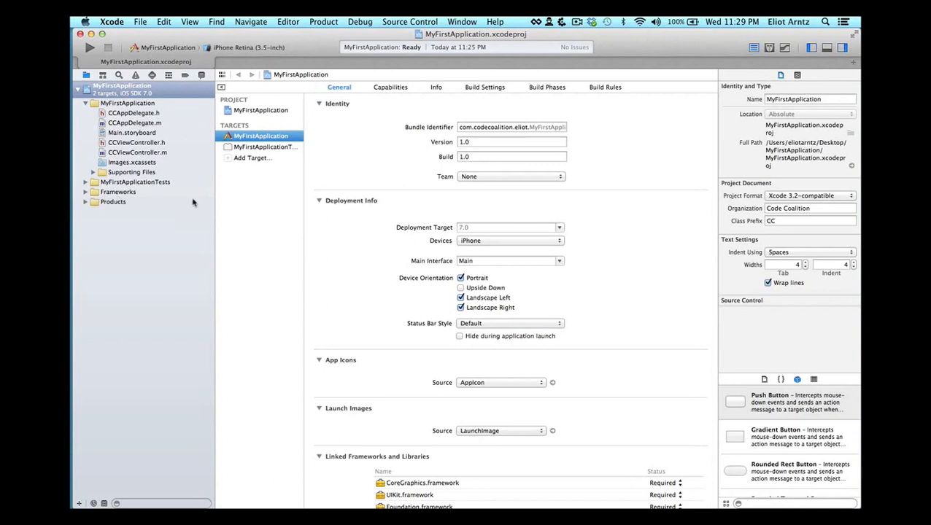
mouse_move(198, 201)
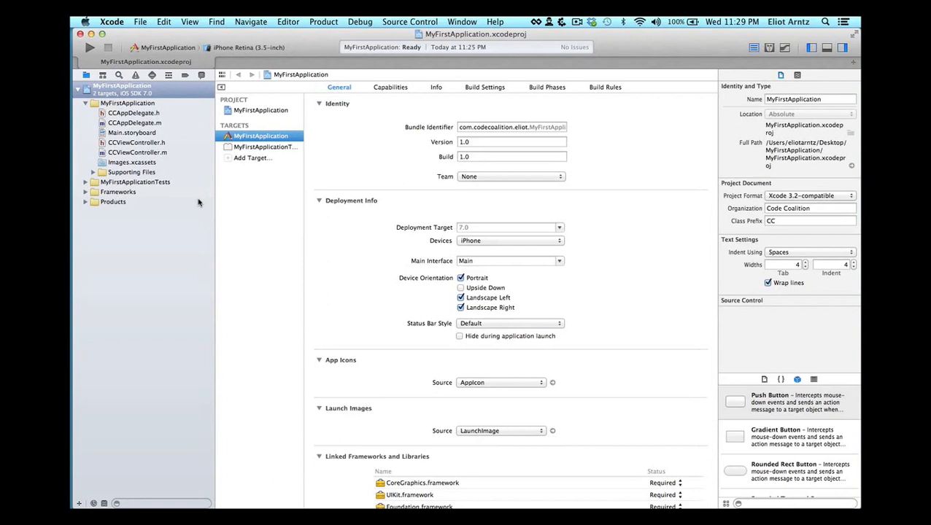
mouse_move(212, 193)
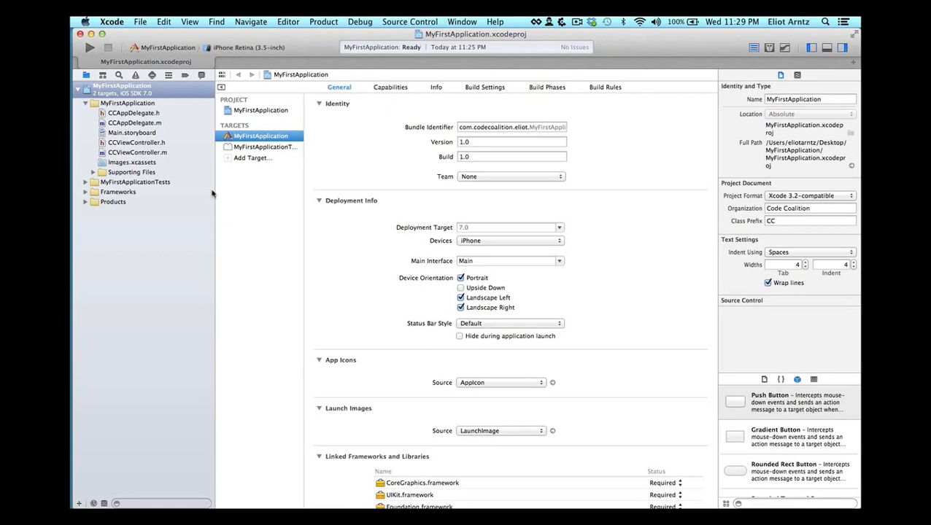
mouse_move(90, 51)
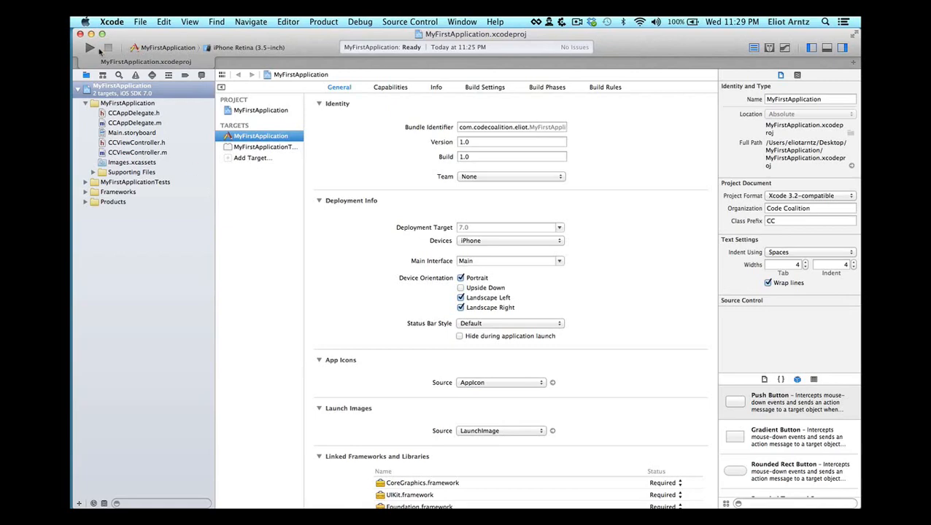
mouse_move(108, 48)
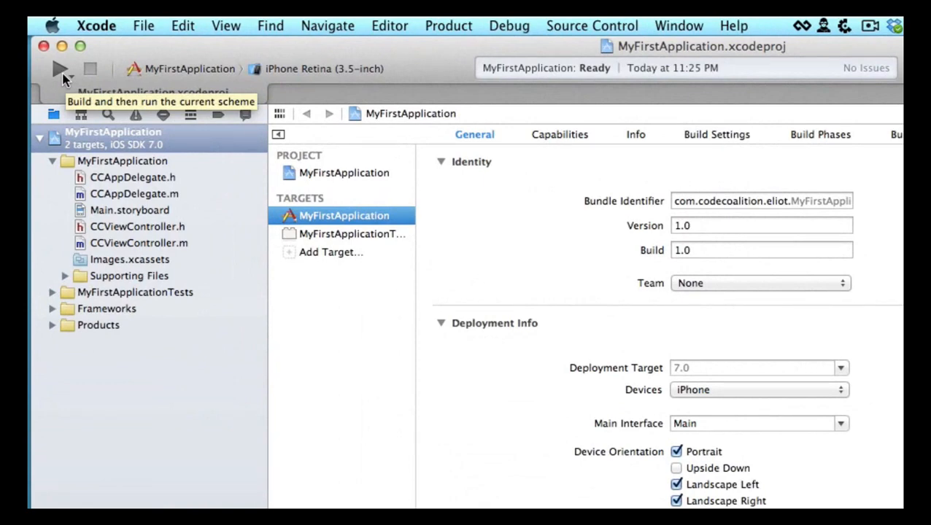
Step: Build and launch the blank MyFirstApplication in the simulator, then return to the home screen
left_click(60, 69)
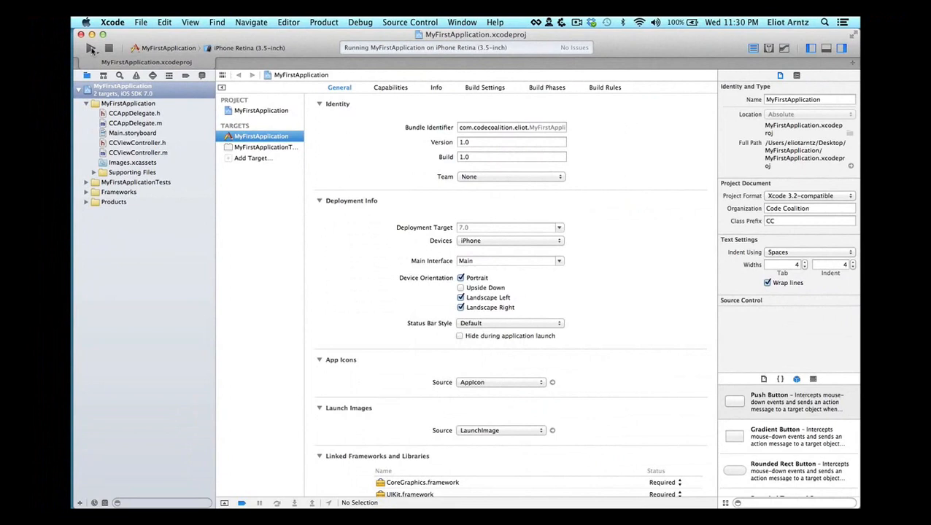
left_click(91, 47)
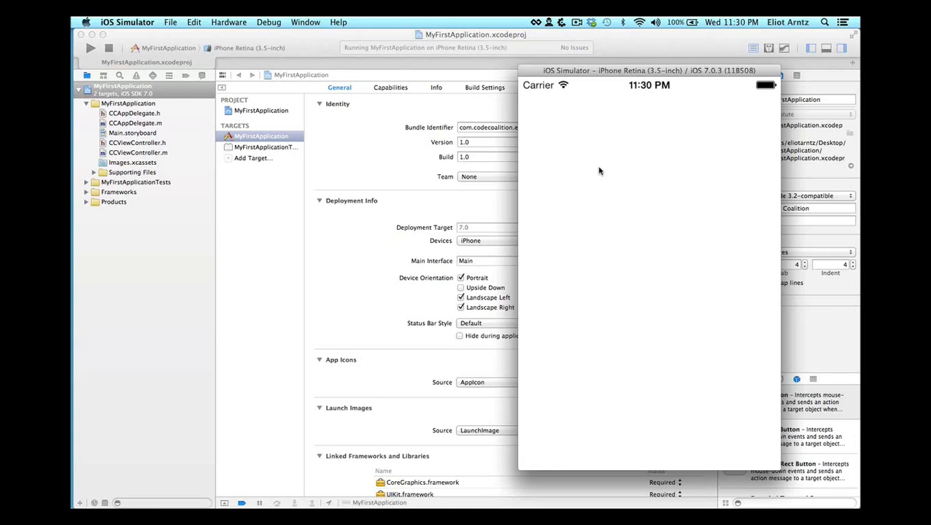
mouse_move(589, 248)
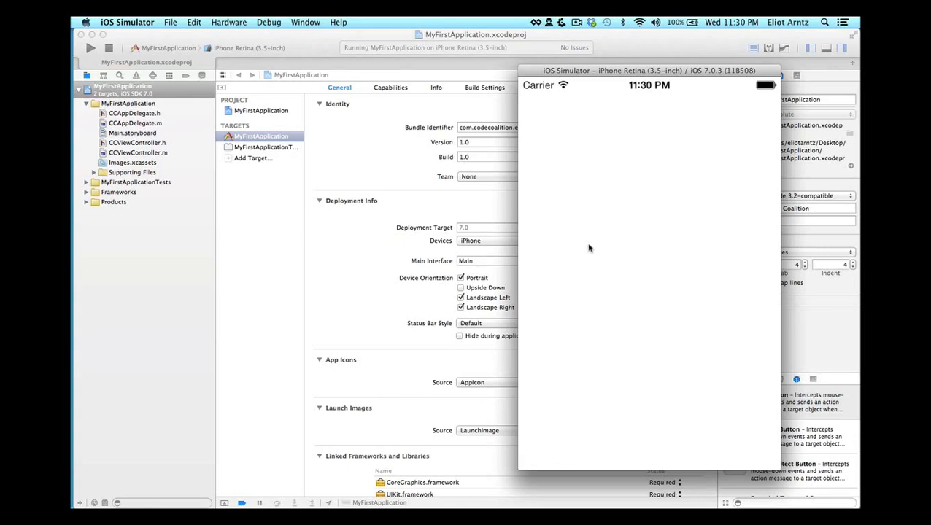
mouse_move(728, 236)
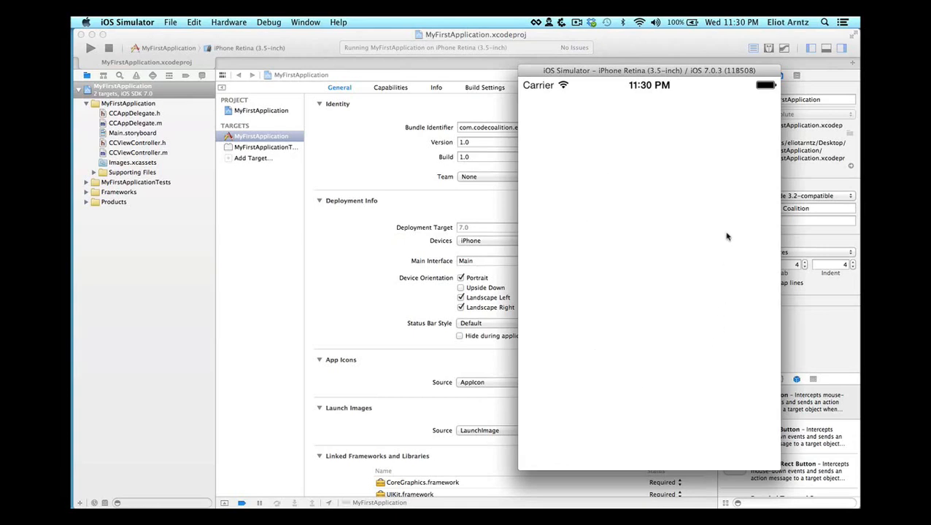
mouse_move(731, 283)
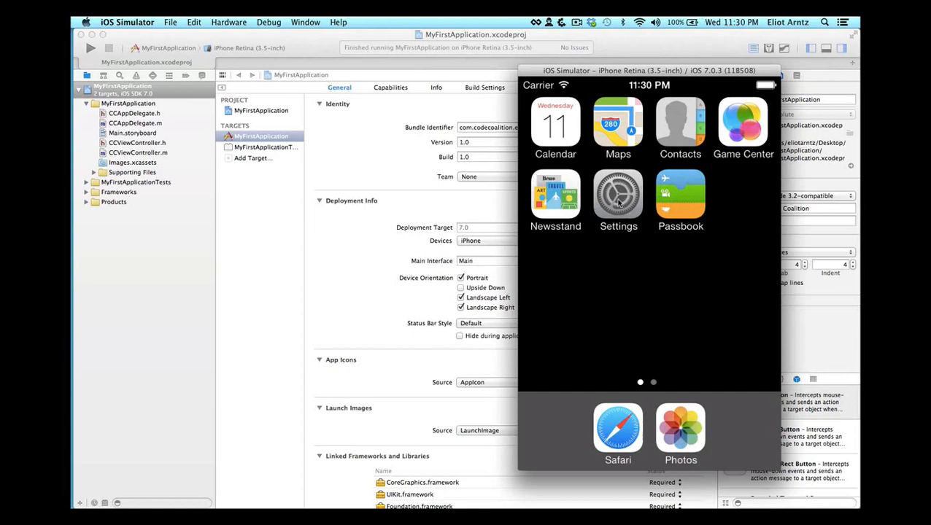
mouse_move(621, 202)
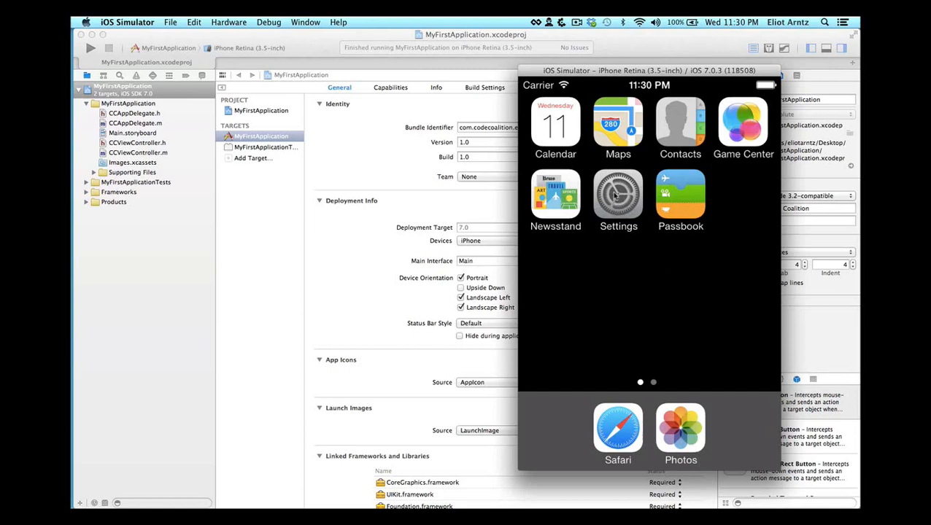
Step: Browse Settings > International > Language in the simulator and cancel without changing anything
left_click(619, 195)
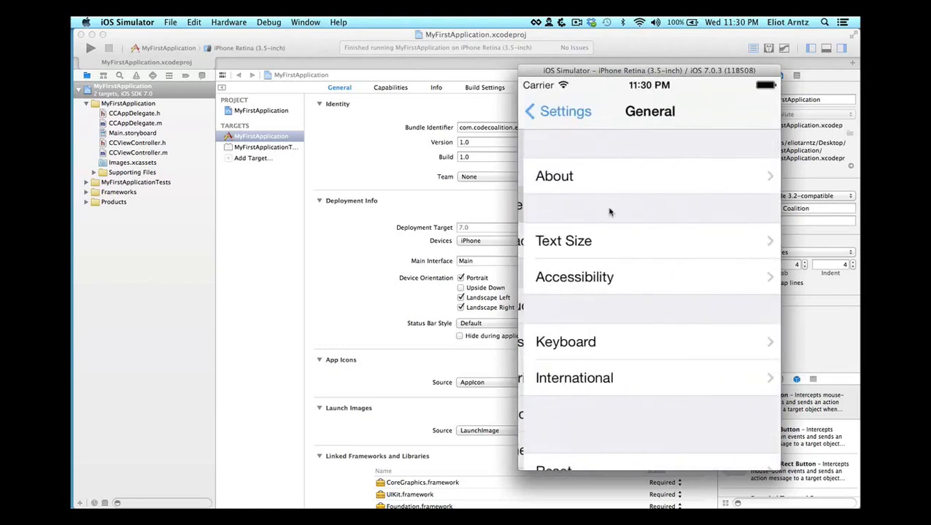
left_click(575, 377)
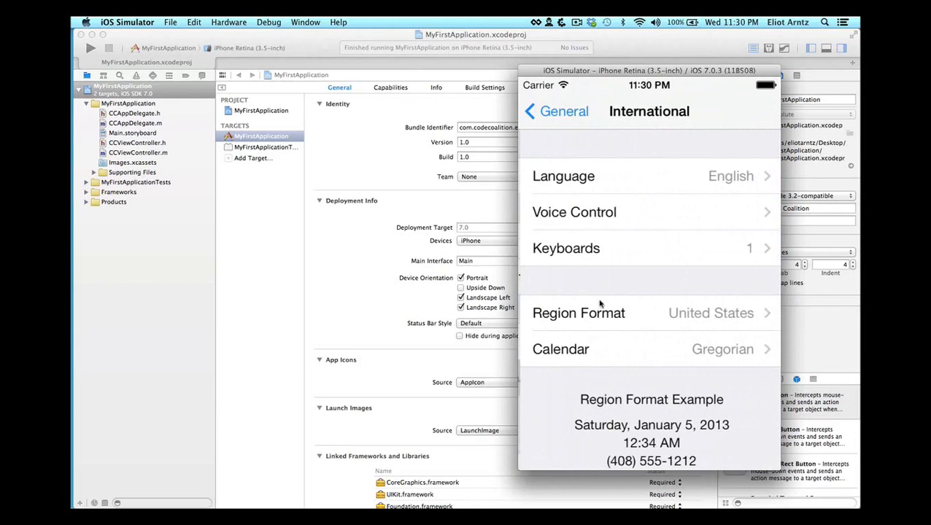
left_click(563, 175)
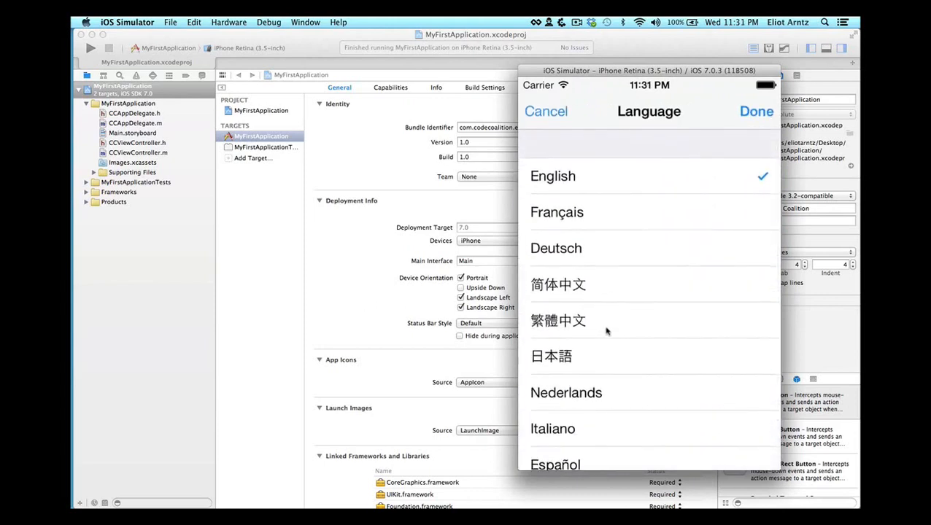
scroll("down", 3)
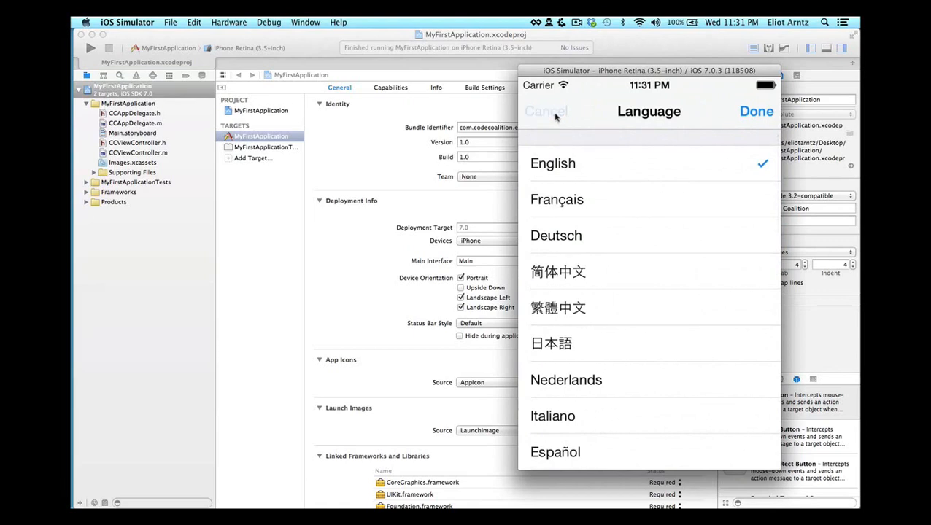
left_click(545, 110)
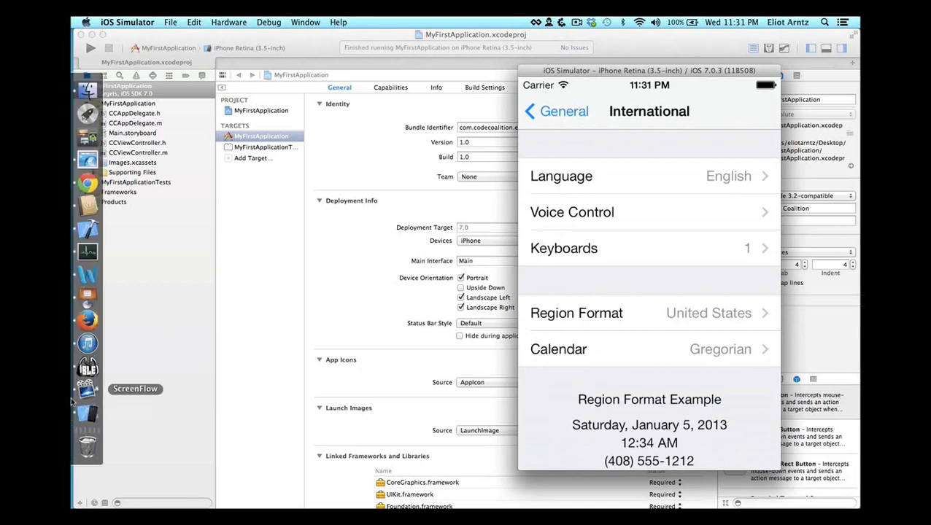
Step: Quit the iOS Simulator from its Dock icon menu
right_click(88, 414)
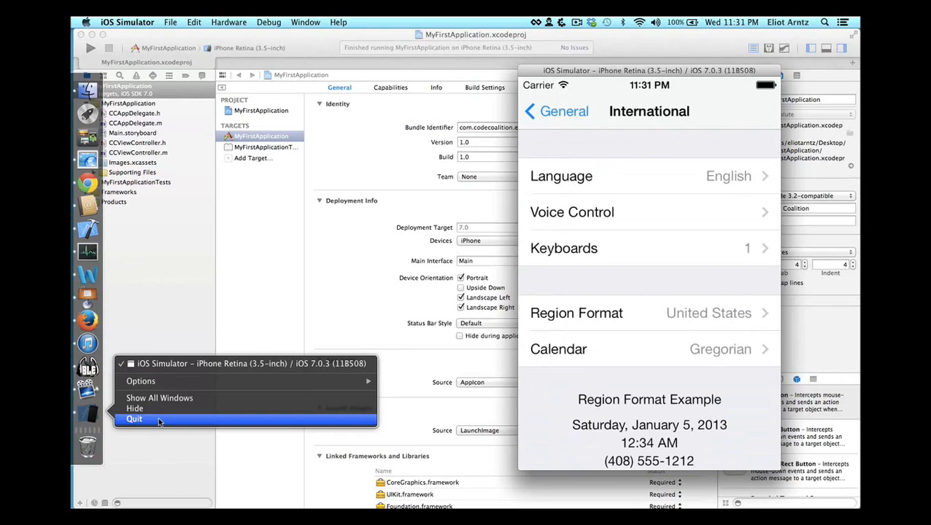
left_click(134, 419)
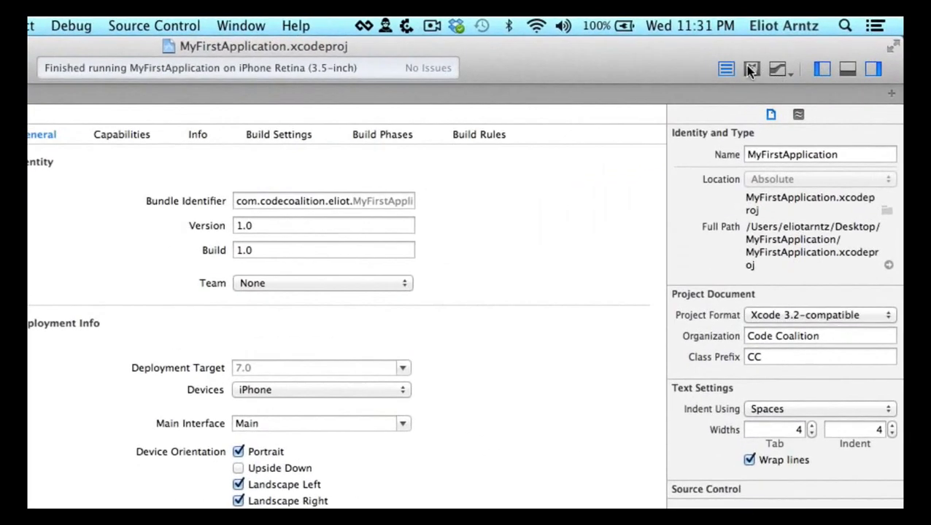
mouse_move(738, 87)
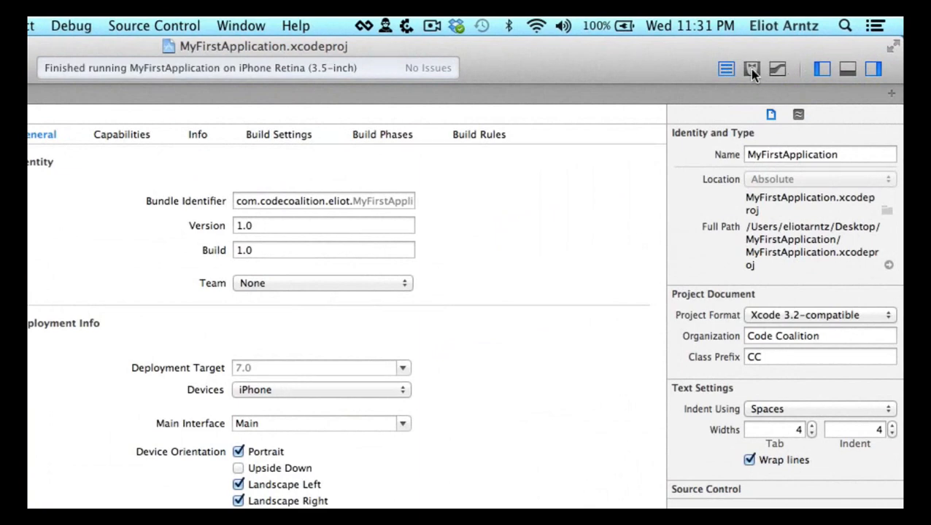
mouse_move(753, 68)
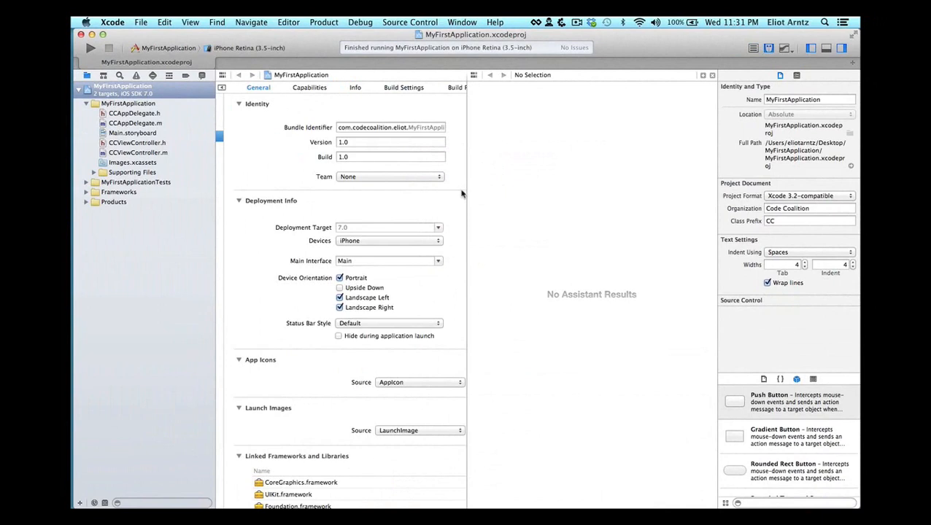
mouse_move(461, 196)
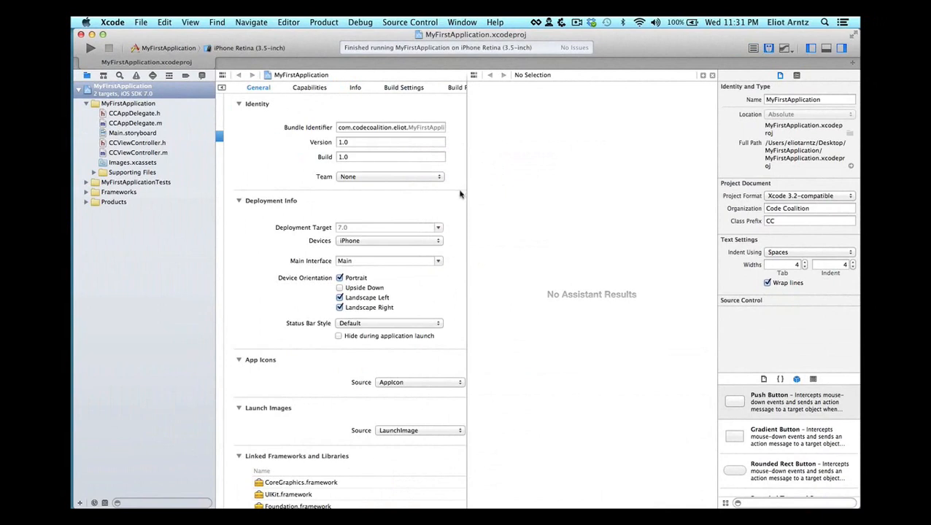
mouse_move(673, 86)
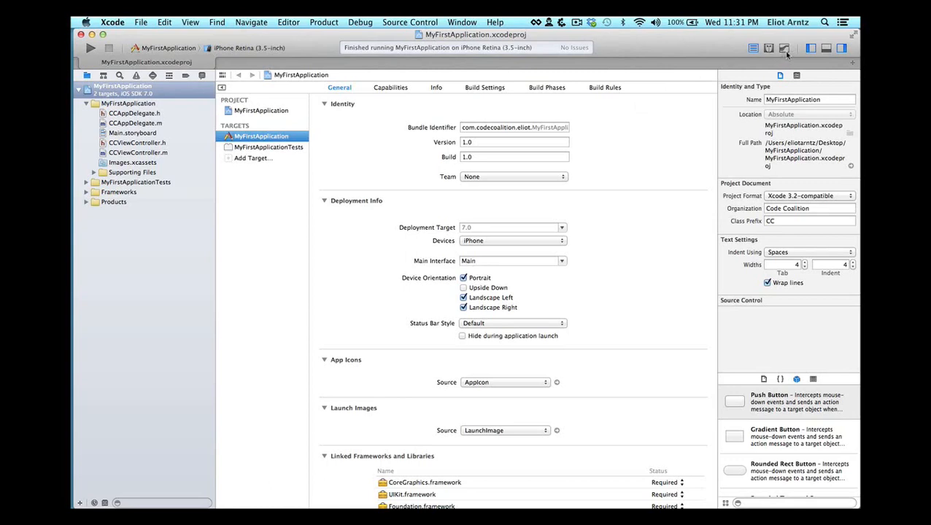
mouse_move(786, 48)
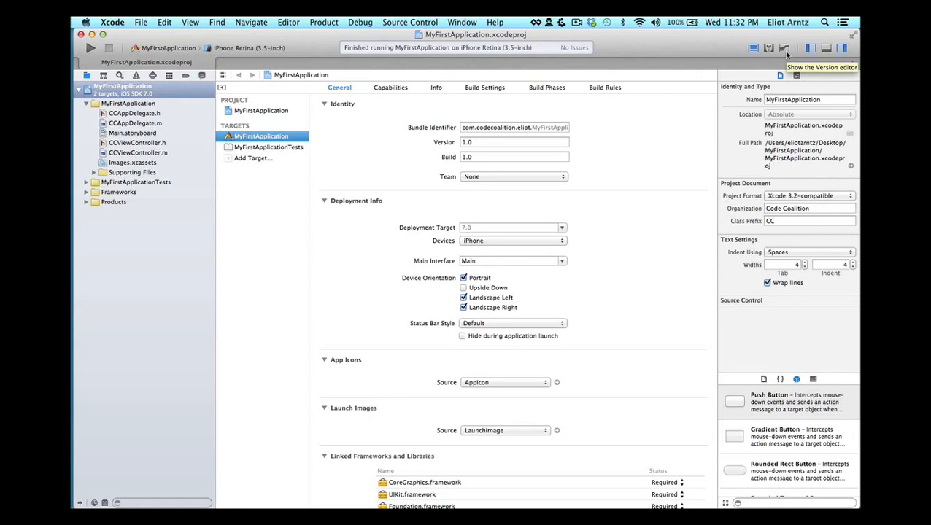
mouse_move(785, 48)
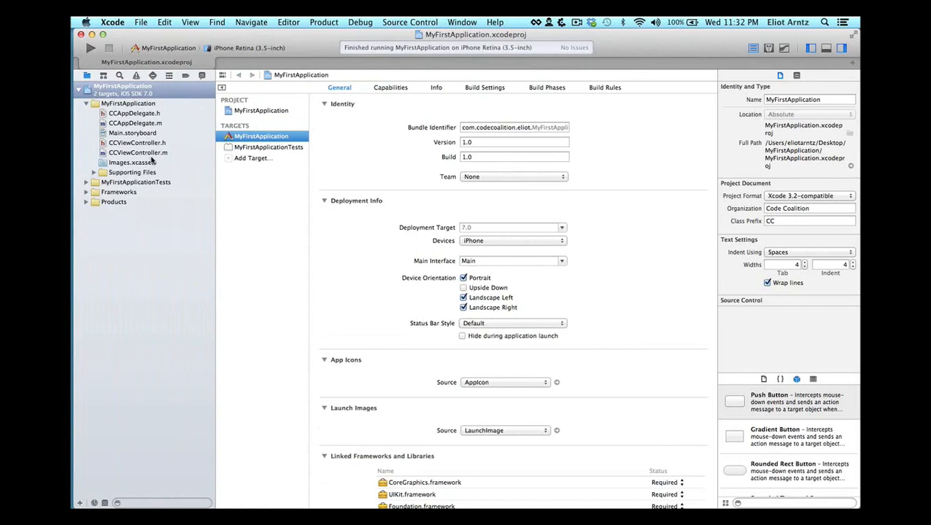
mouse_move(181, 160)
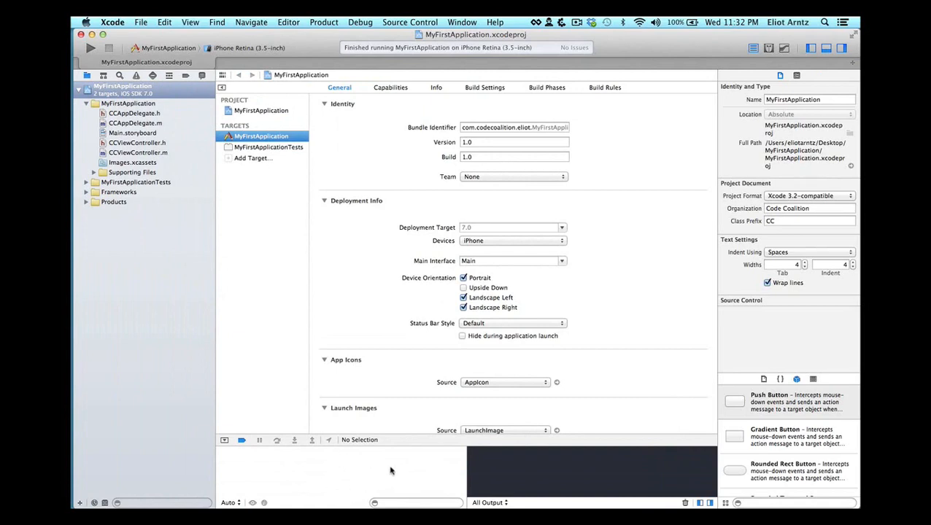
mouse_move(421, 461)
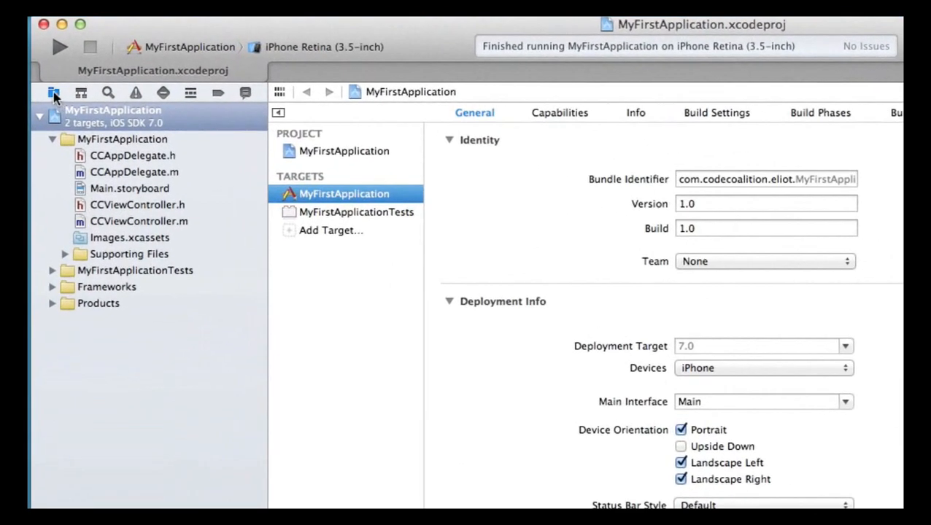
Step: Cycle through the search, test and log navigators, ending back on the project's file list
left_click(80, 93)
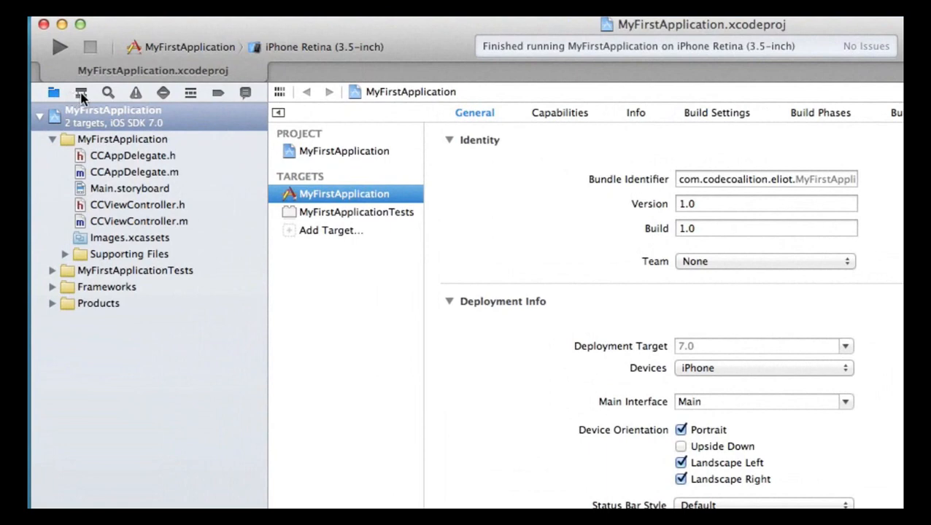
left_click(108, 94)
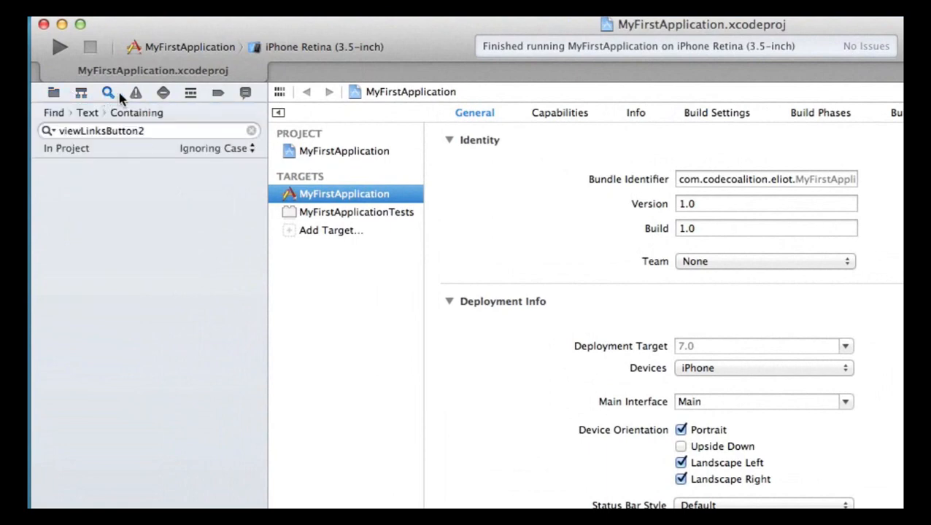
left_click(189, 93)
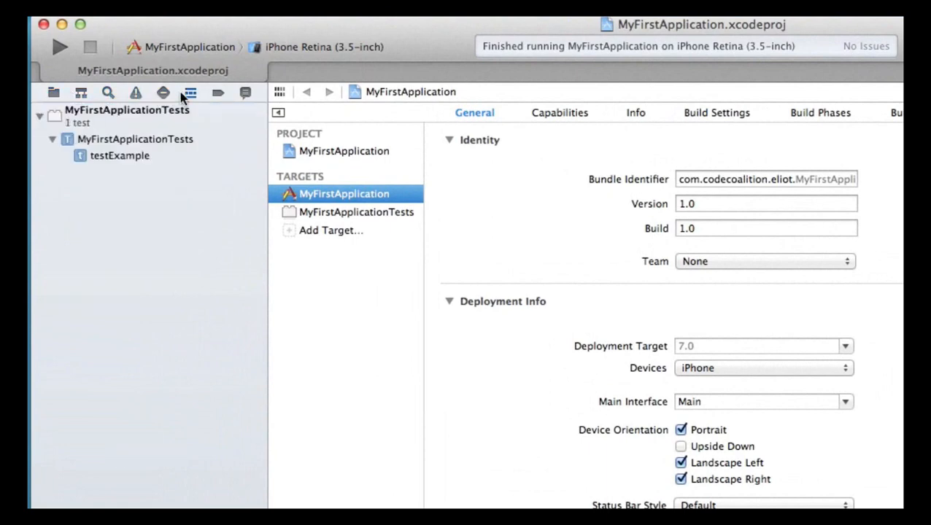
left_click(246, 94)
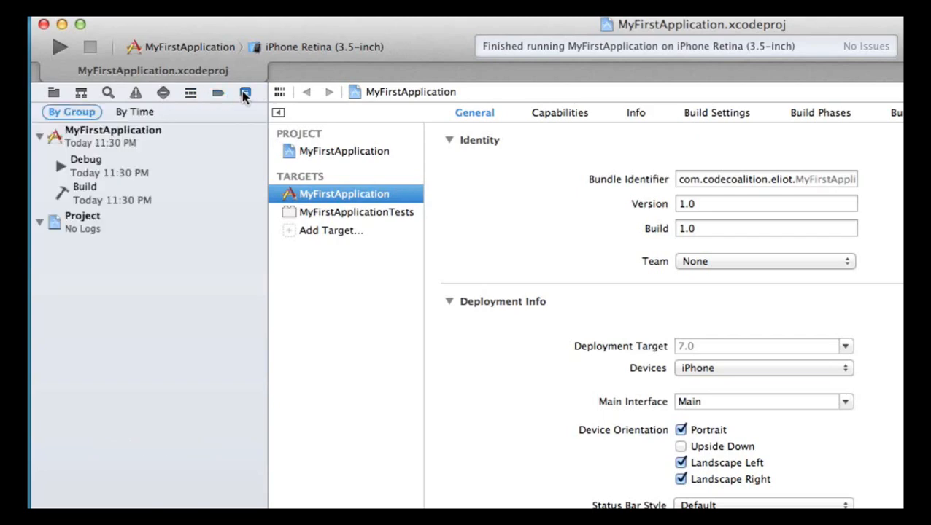
left_click(52, 93)
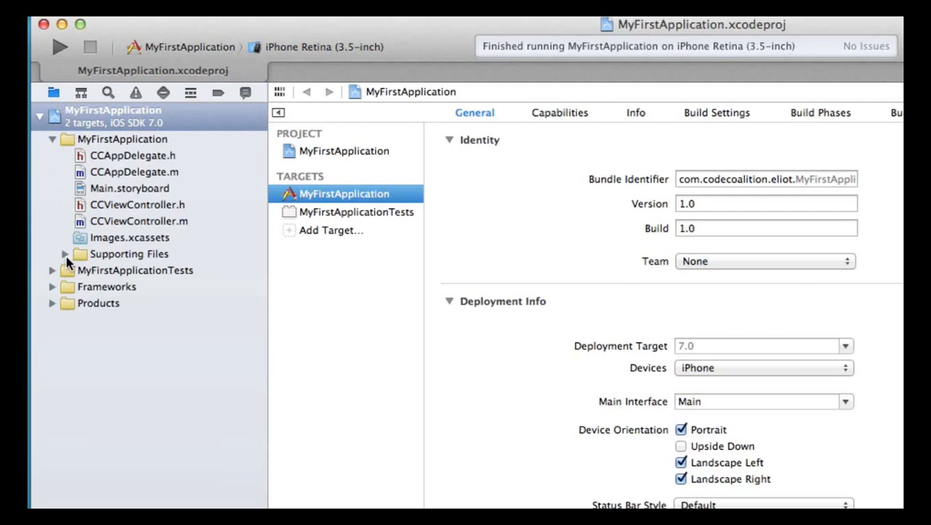
Step: Expand Supporting Files, MyFirstApplicationTests and the Foundation framework's Headers in the navigator
left_click(64, 254)
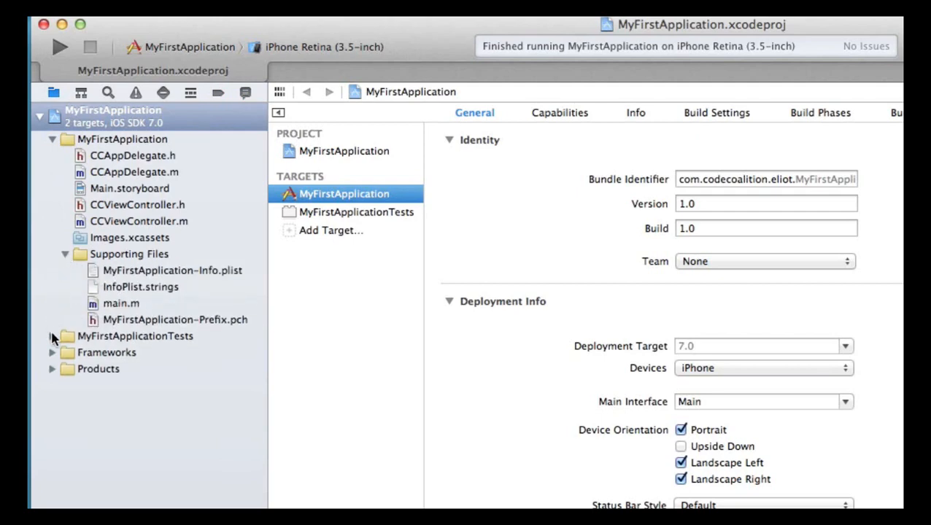
left_click(53, 336)
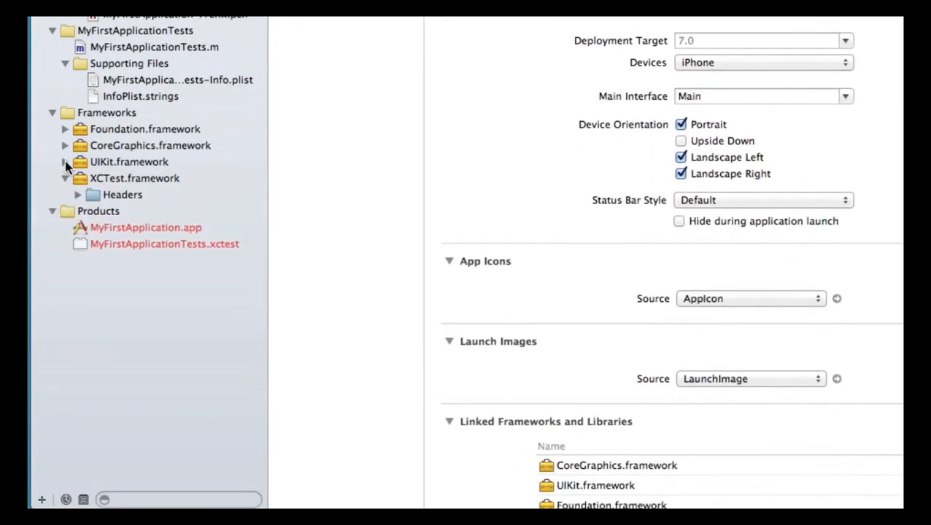
left_click(64, 128)
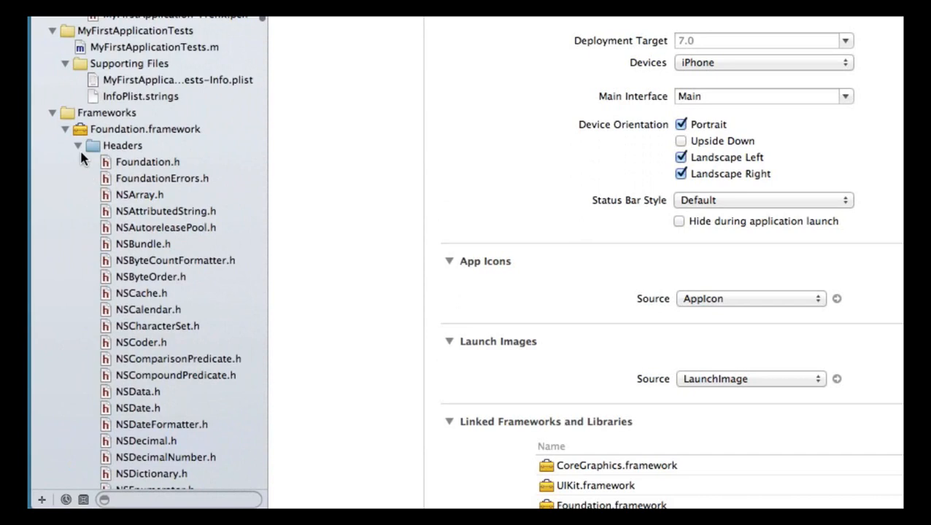
left_click(77, 146)
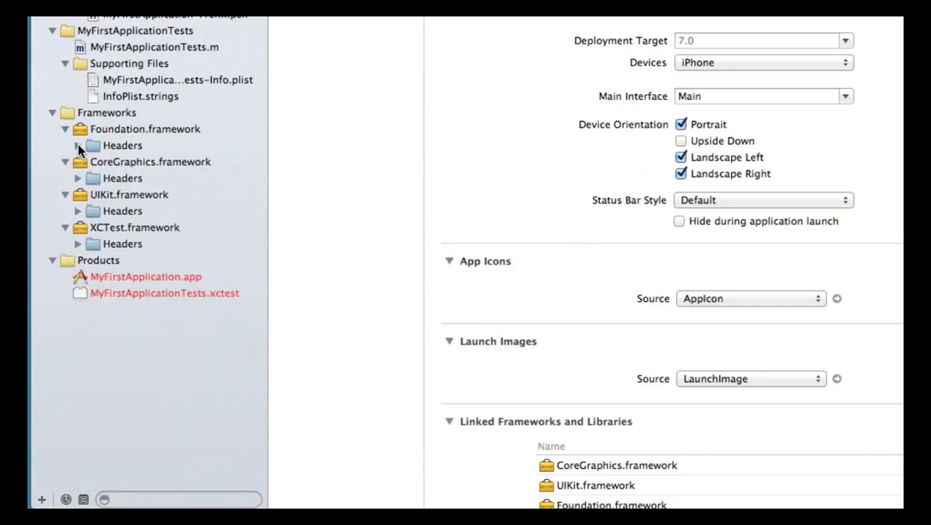
mouse_move(473, 125)
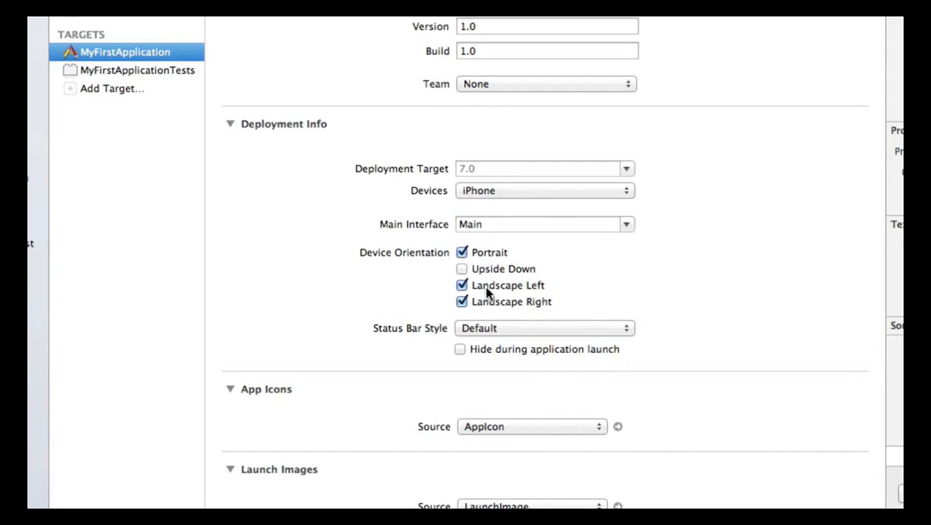
left_click(461, 284)
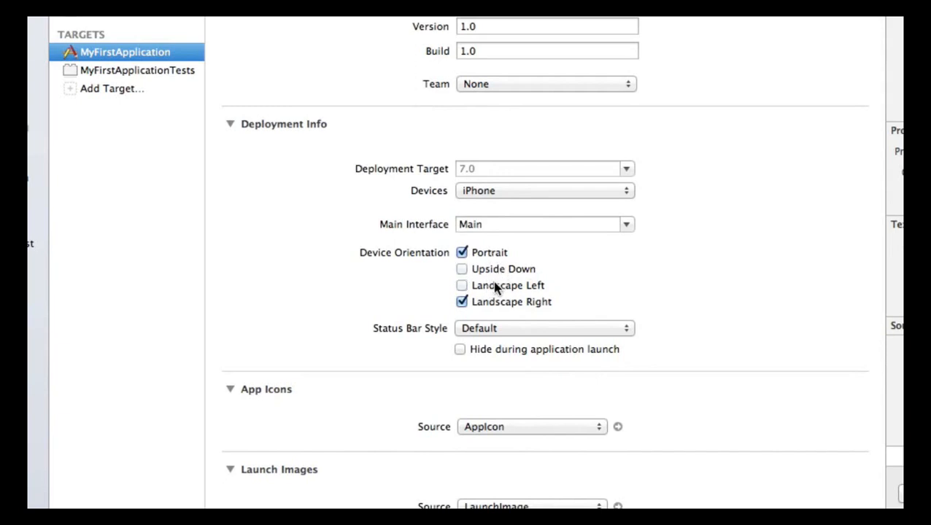
left_click(462, 285)
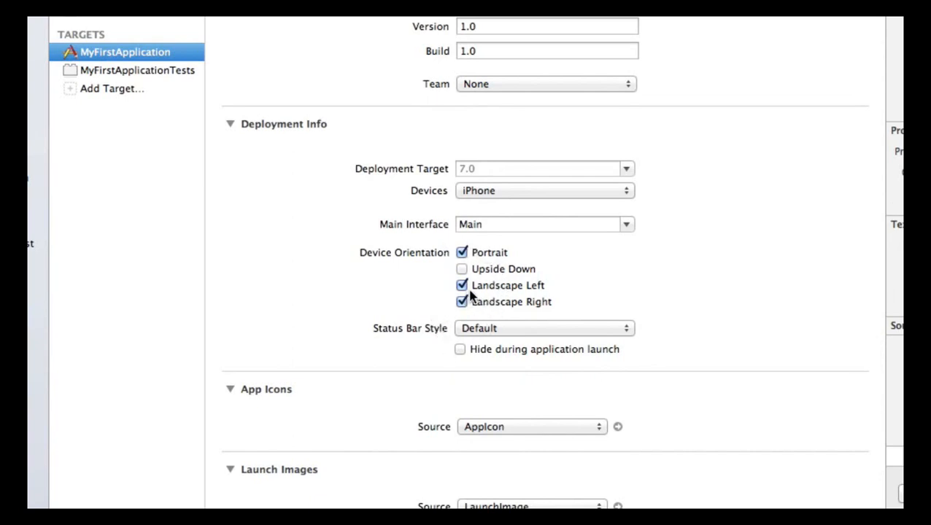
left_click(461, 284)
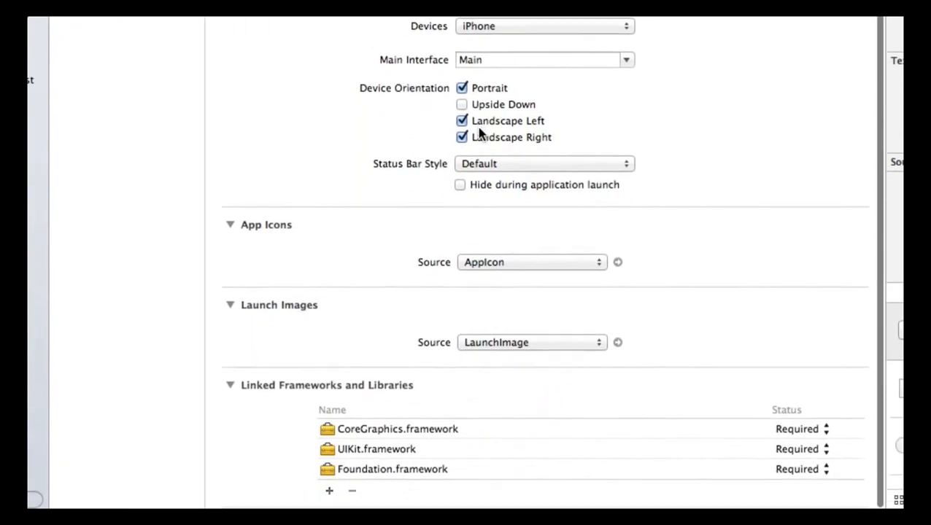
left_click(531, 341)
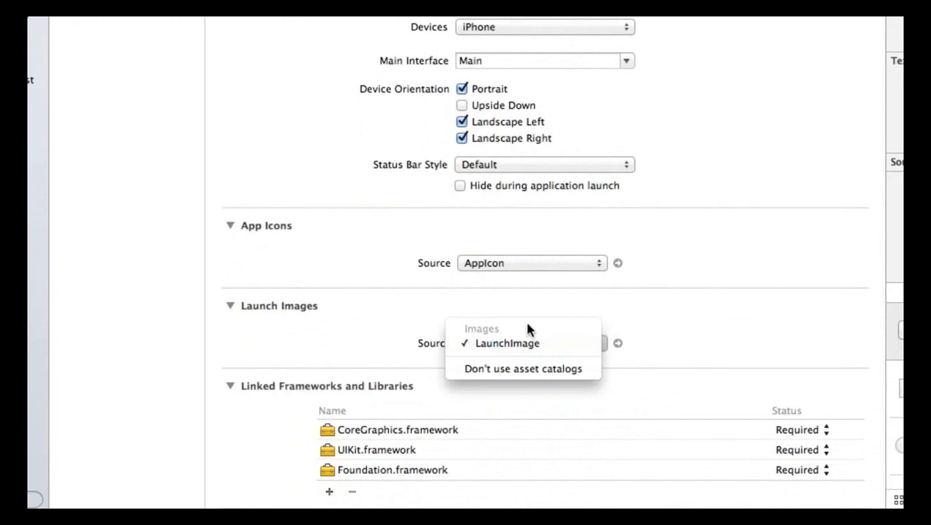
left_click(508, 343)
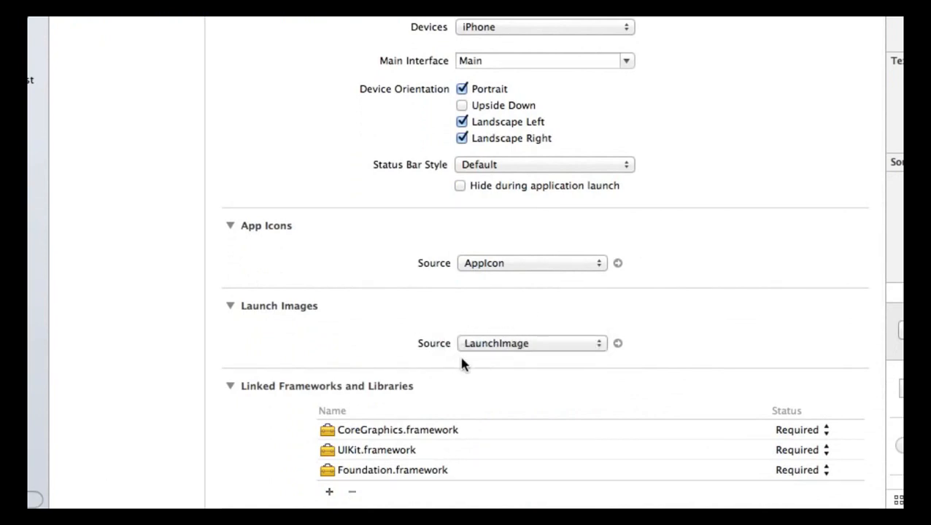
mouse_move(509, 321)
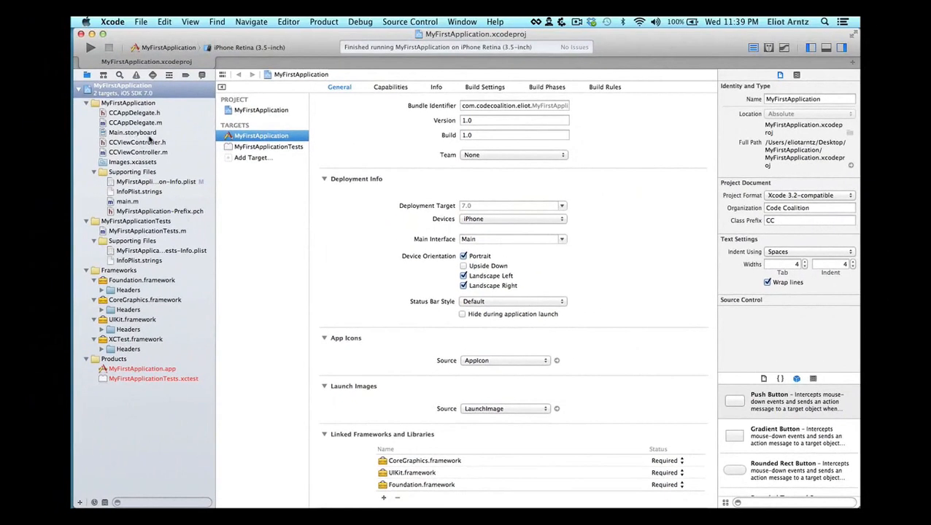
Step: Open Main.storyboard with its single empty View Controller scene
left_click(131, 131)
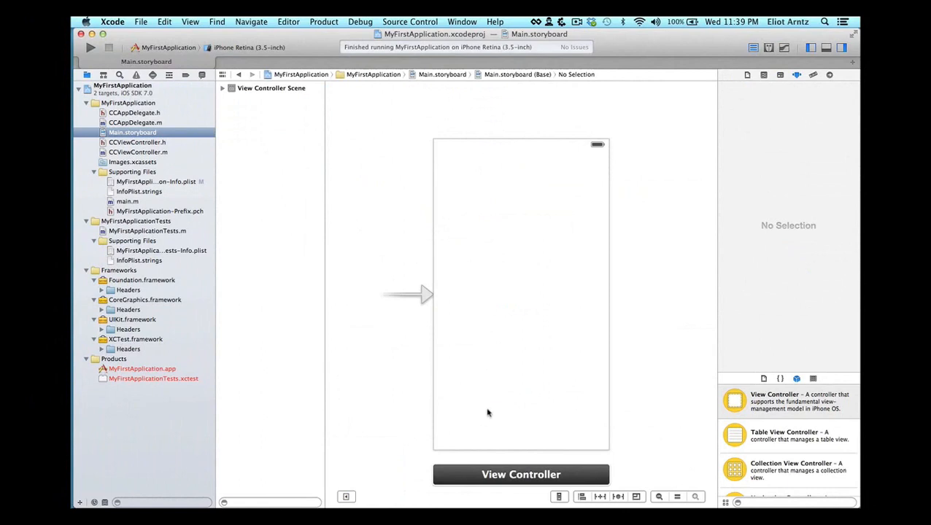
mouse_move(612, 253)
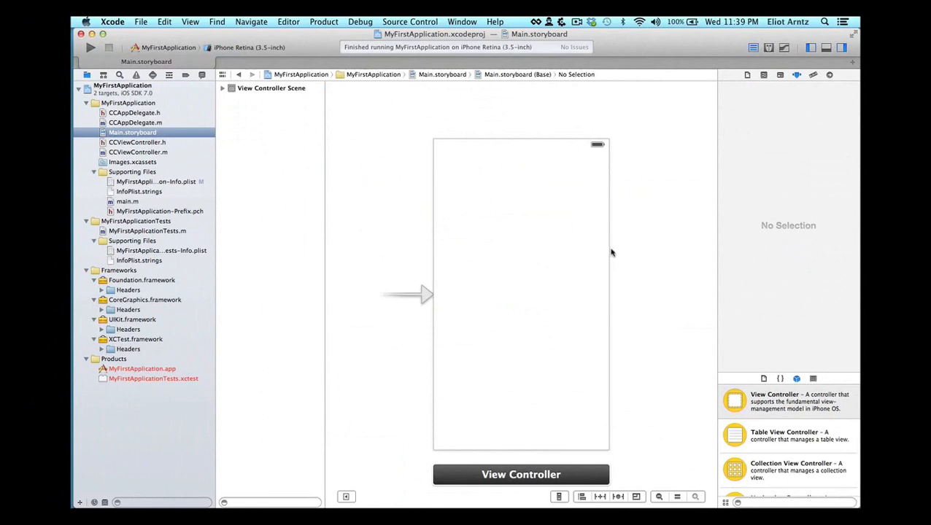
mouse_move(504, 145)
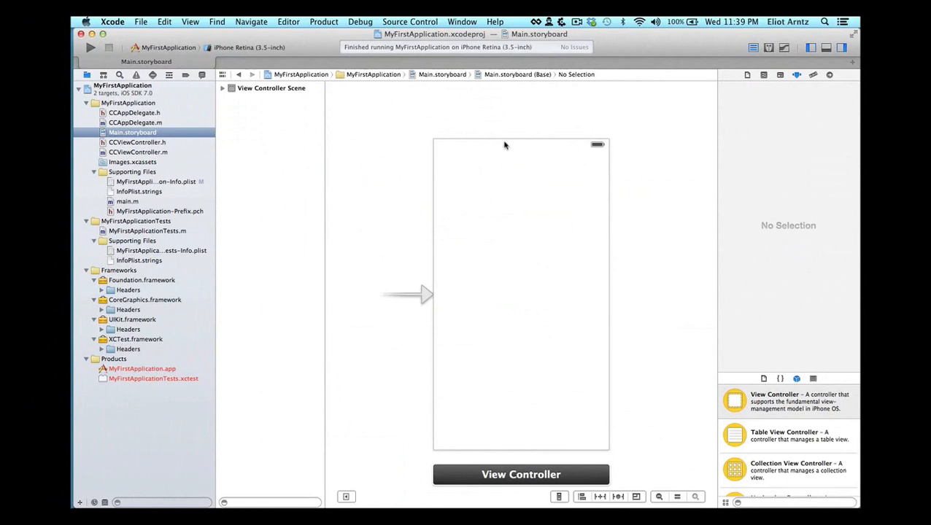
mouse_move(509, 292)
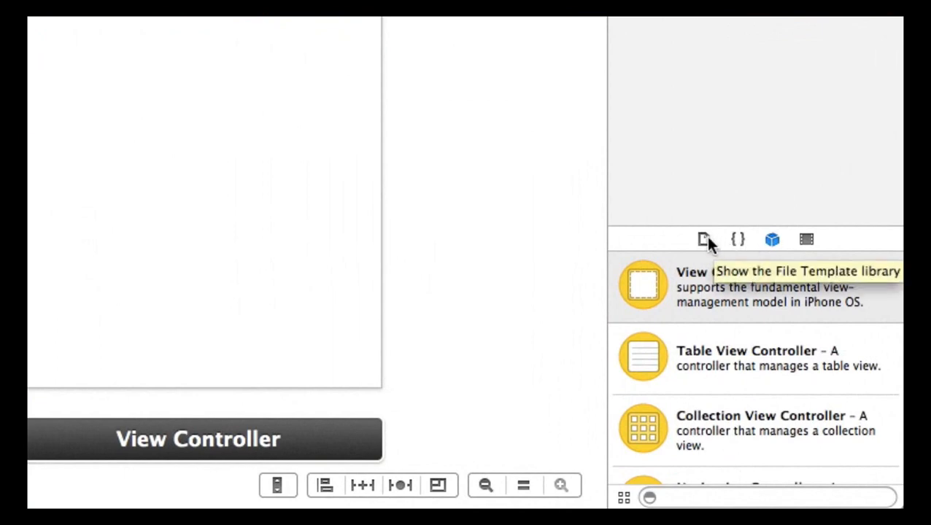
left_click(703, 239)
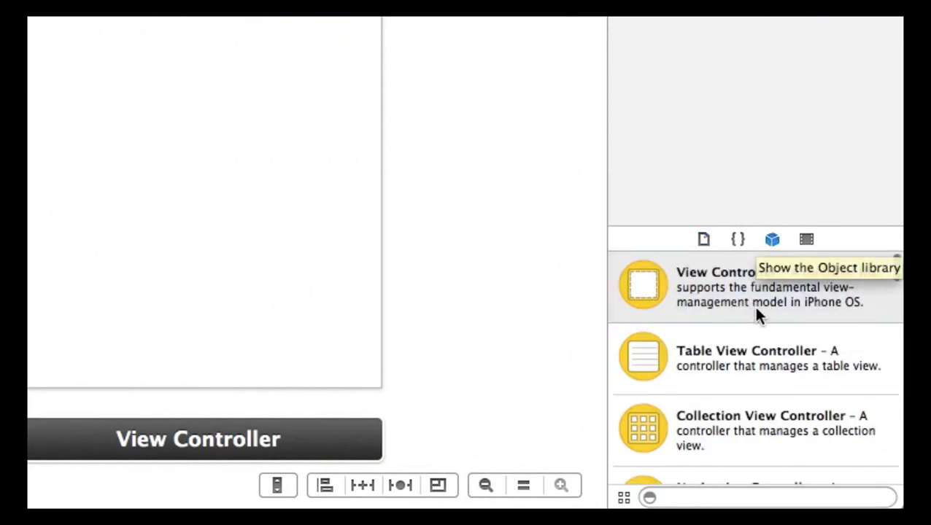
Step: Scroll the Object library past views, text fields and switches until Label and Button appear
scroll("down", 3)
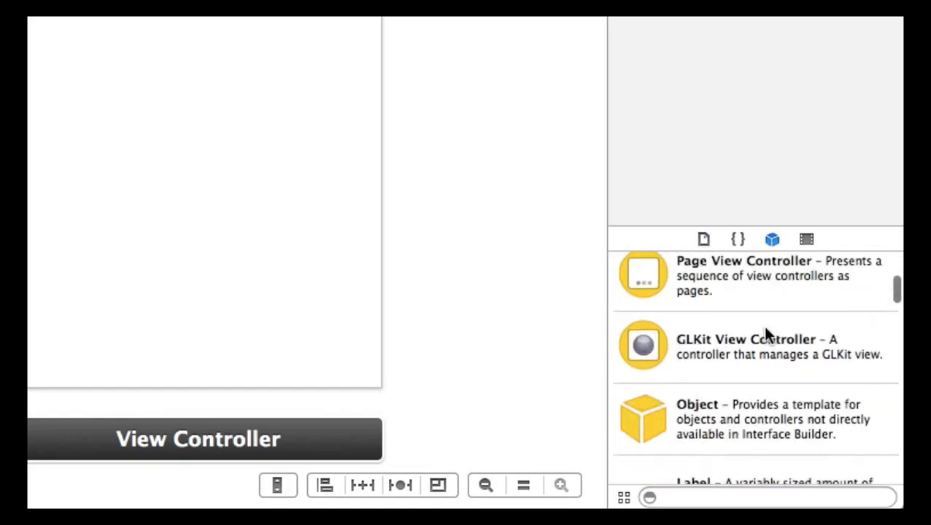
scroll("down", 3)
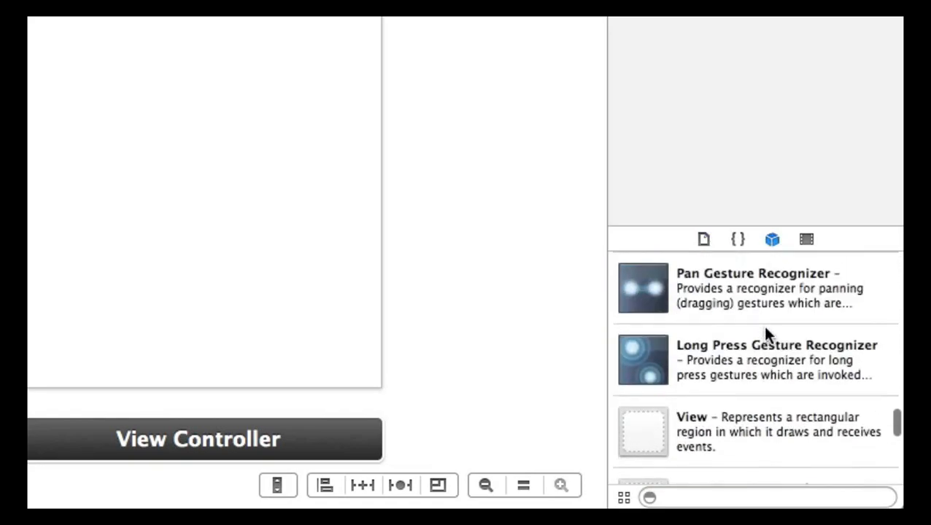
scroll("down", 3)
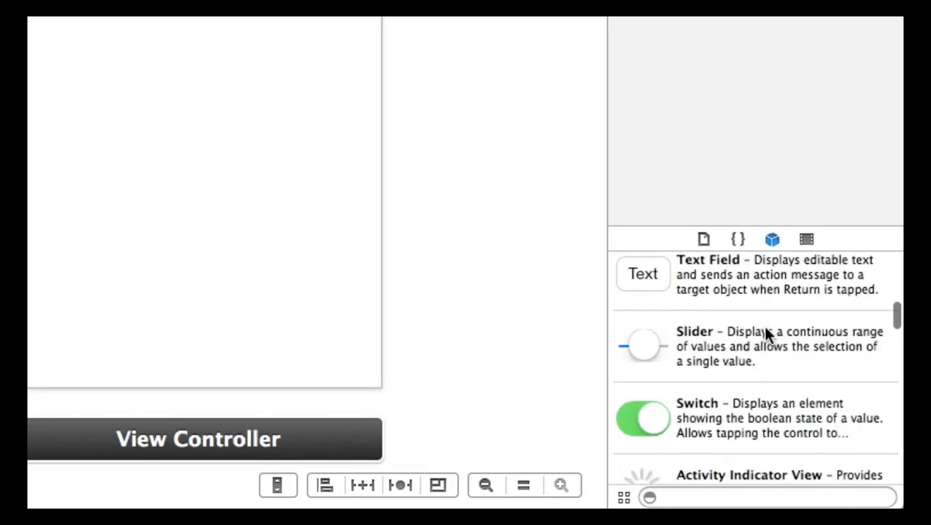
scroll("down", 3)
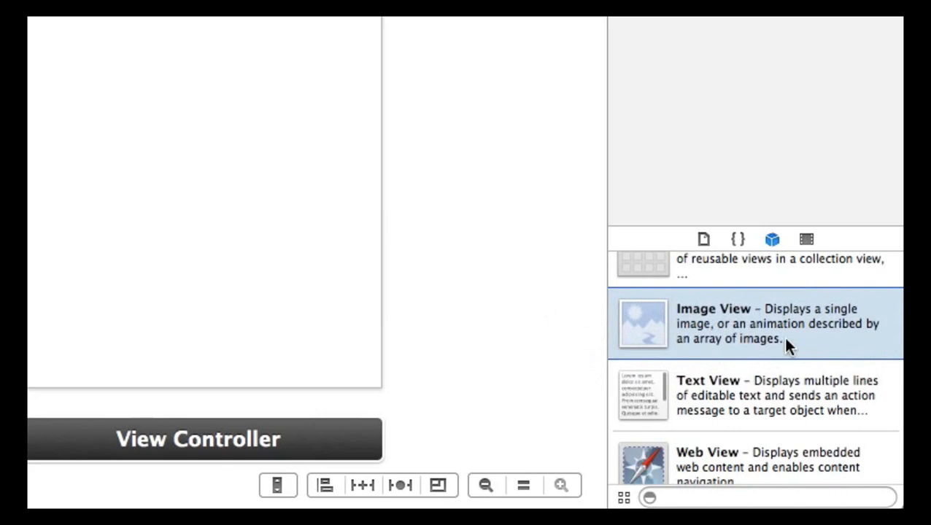
scroll("down", 3)
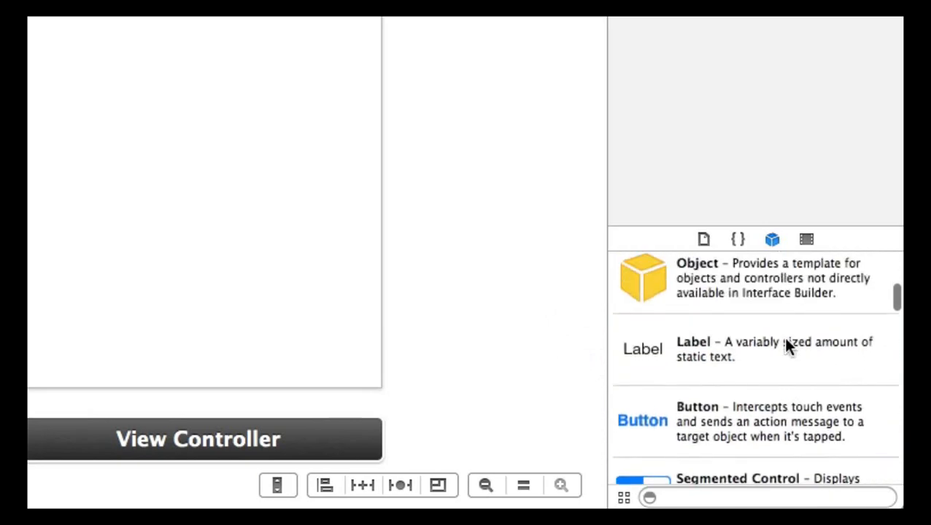
Step: Filter the Object library with the text 'label' so only the Label remains
left_click(755, 349)
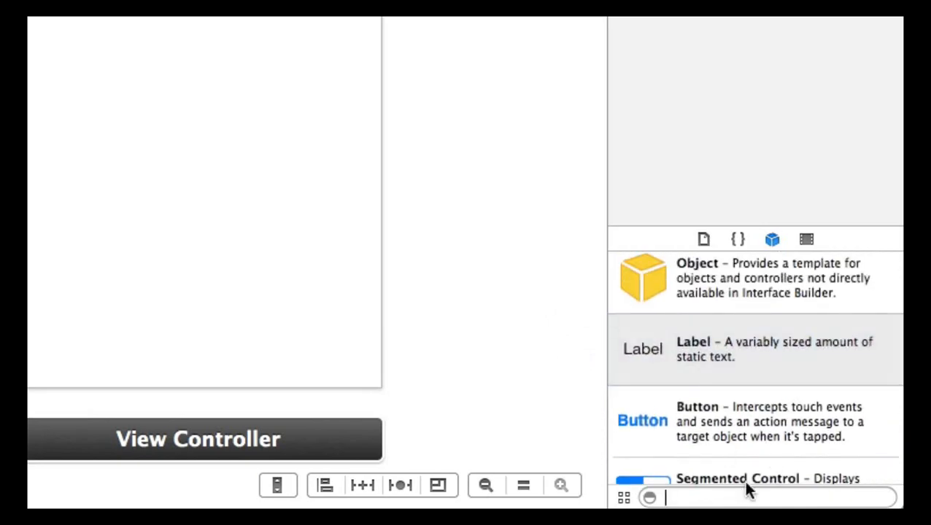
type("label")
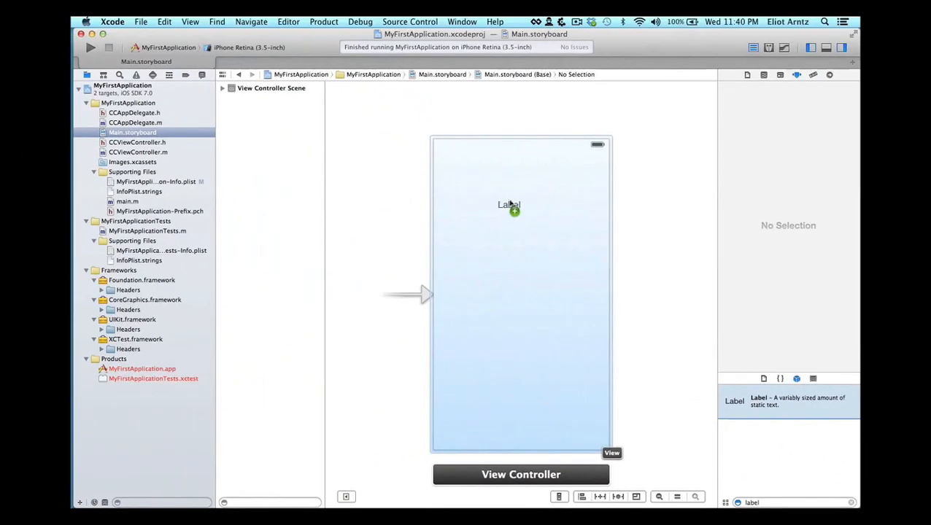
Step: Drag a Label onto the top centre of the View Controller scene and select it
left_click_drag(509, 204, 521, 164)
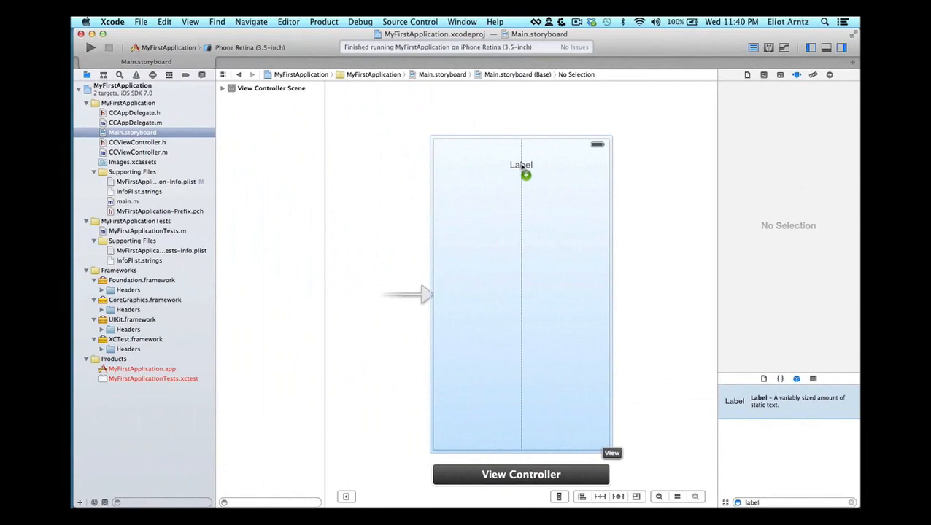
left_click_drag(521, 165, 521, 159)
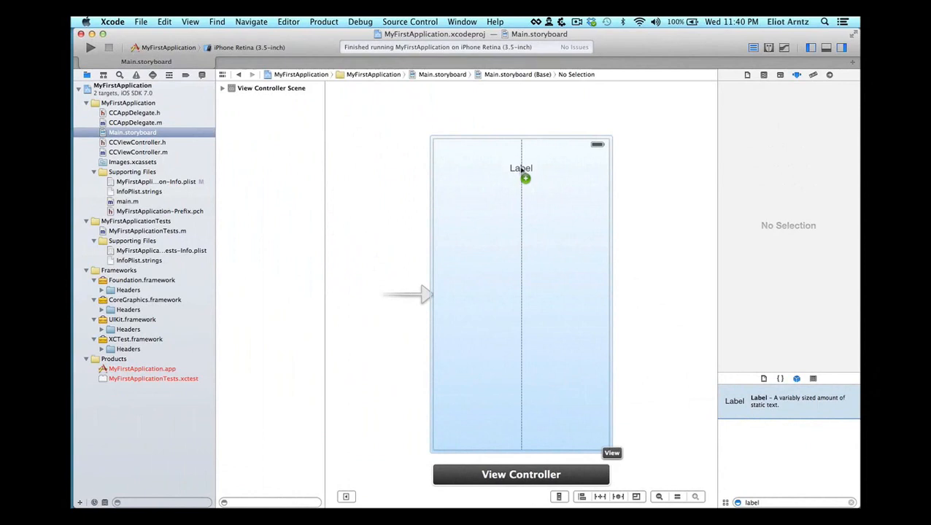
left_click(521, 169)
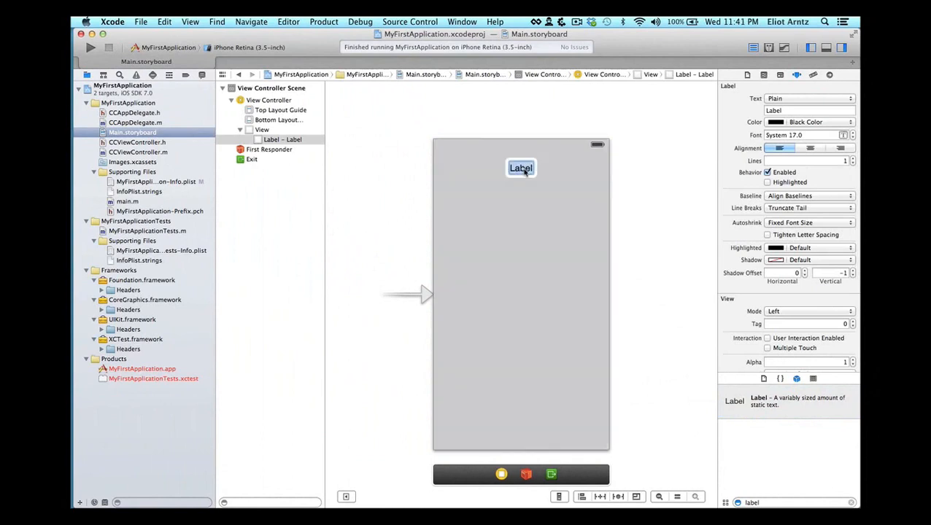
Step: Change the label's text to 'Hello World' and confirm it
type("Hello World")
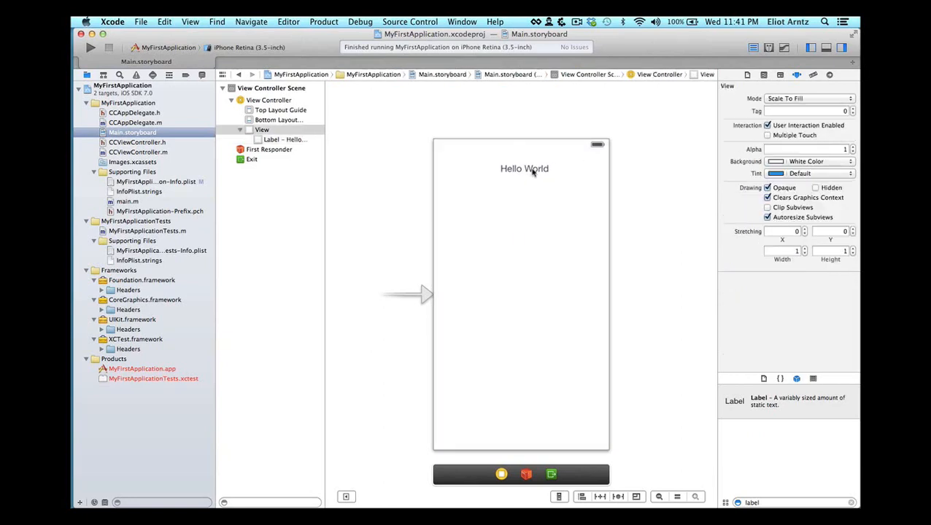
left_click(524, 169)
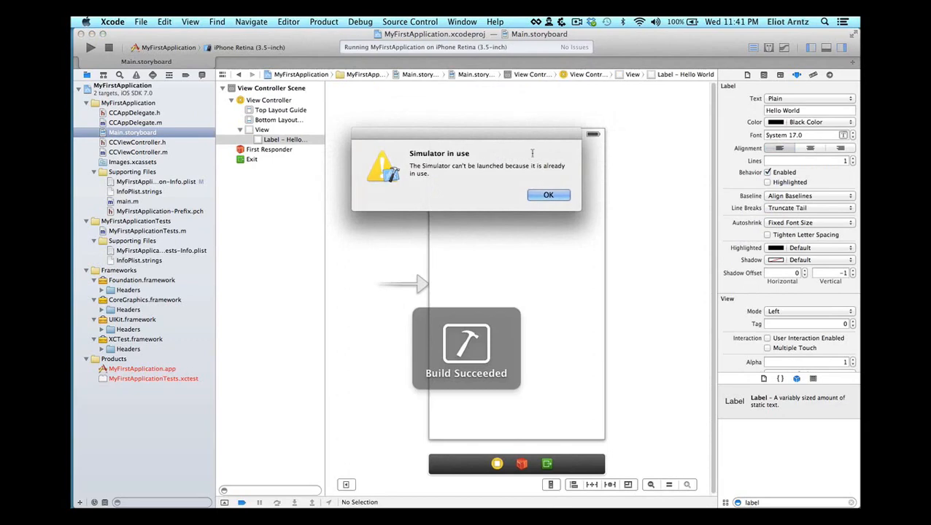
Step: Dismiss the 'Simulator in use' alert so the rebuilt app reports running
left_click(549, 196)
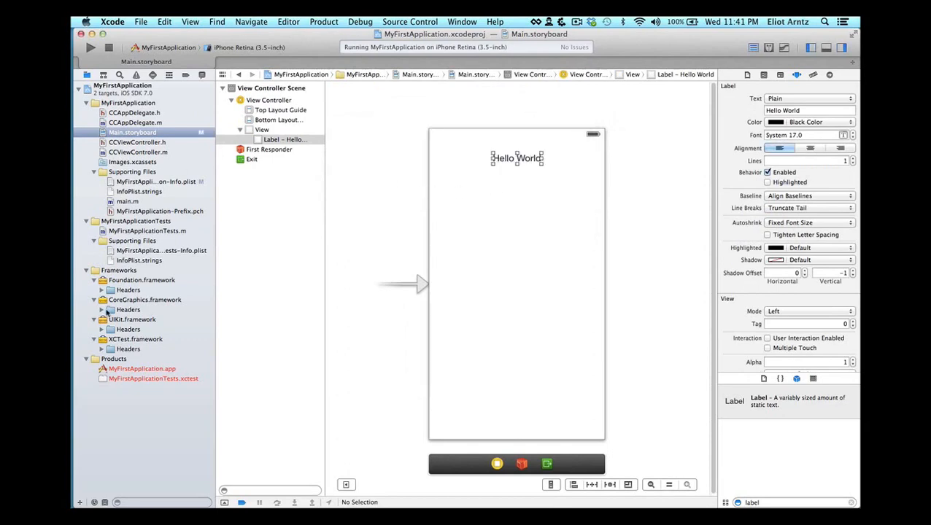